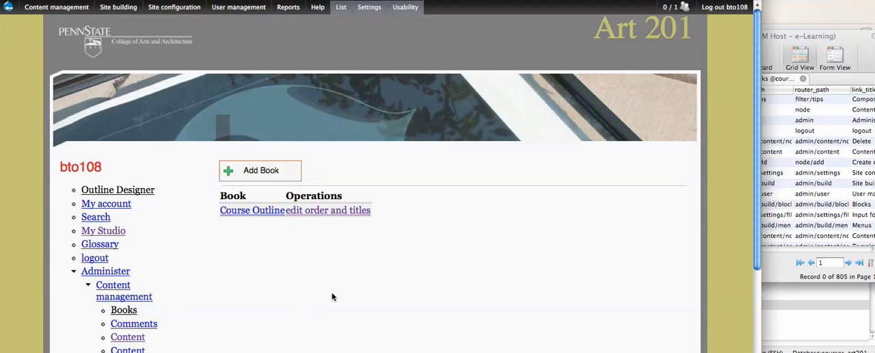
mouse_move(341, 294)
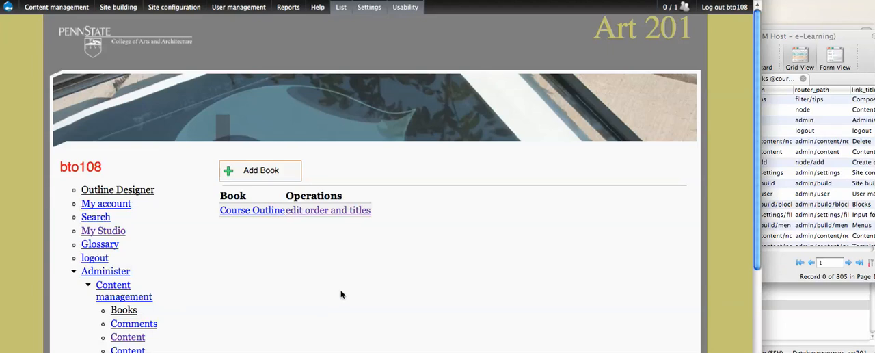
mouse_move(330, 283)
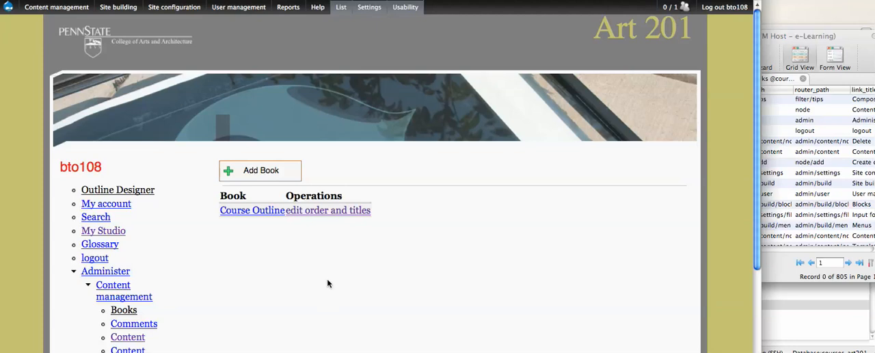
mouse_move(279, 246)
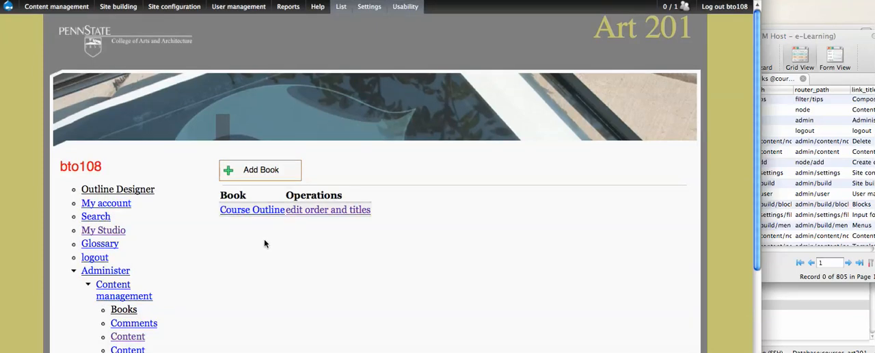
mouse_move(399, 235)
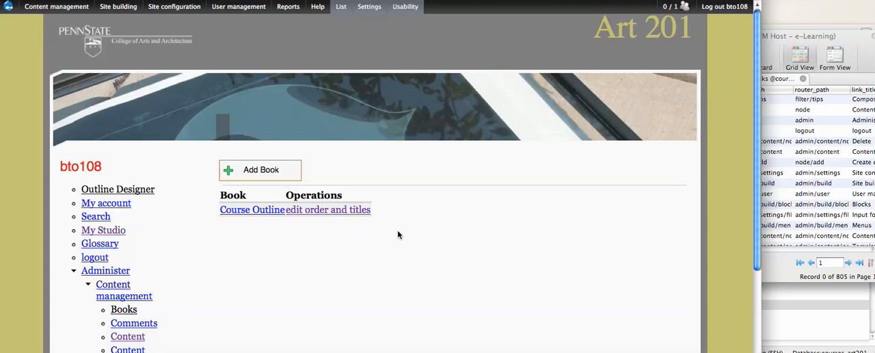
mouse_move(373, 235)
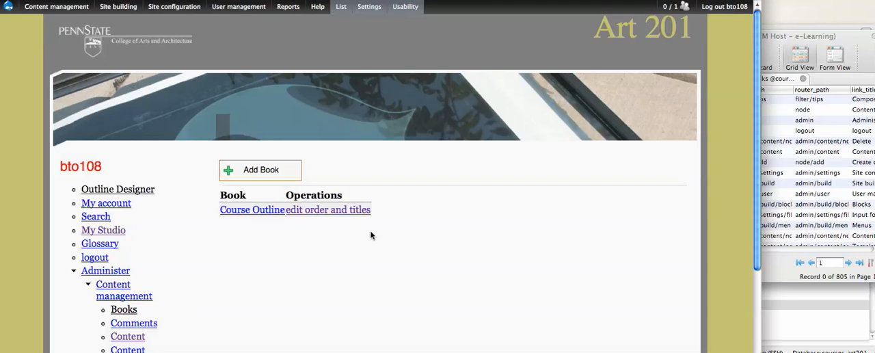
mouse_move(366, 239)
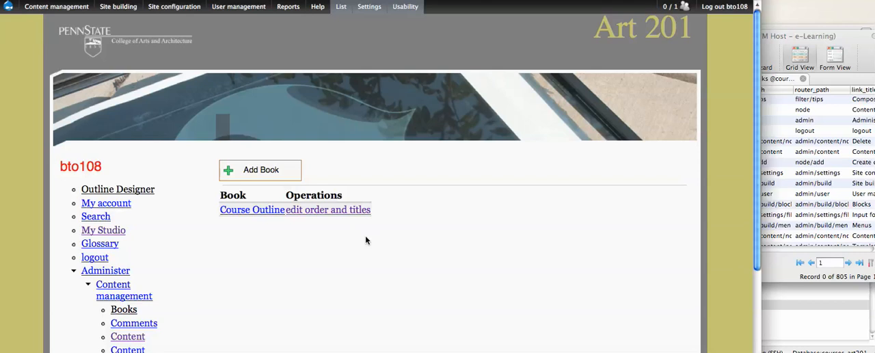
mouse_move(243, 211)
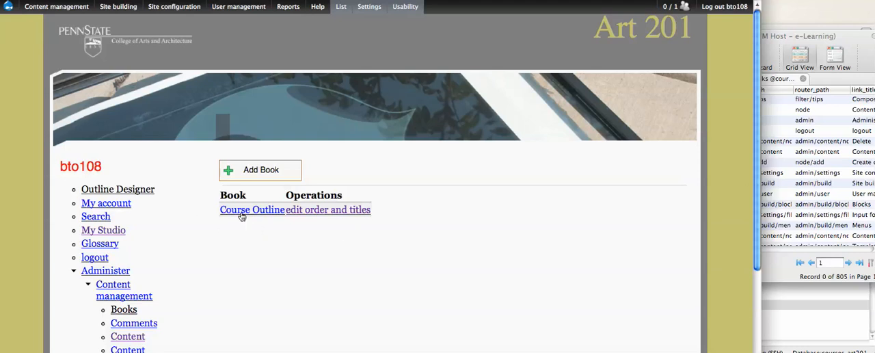
mouse_move(248, 252)
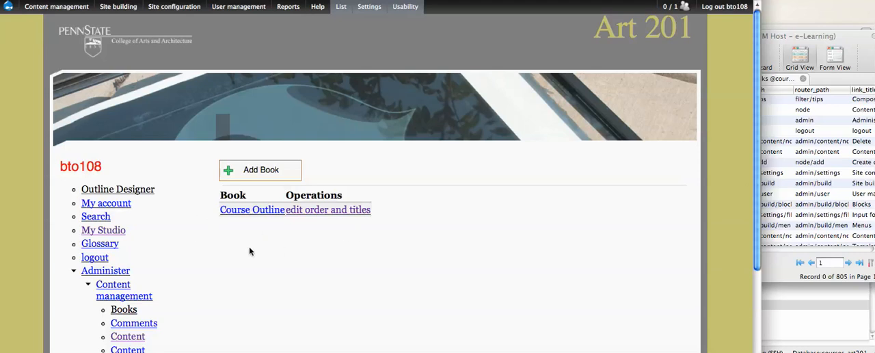
Step: Go to the Site building administration section to reach the menu list
click(118, 5)
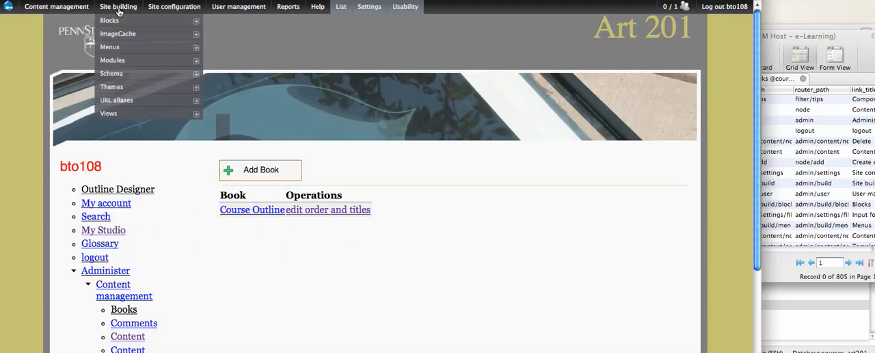
mouse_move(109, 46)
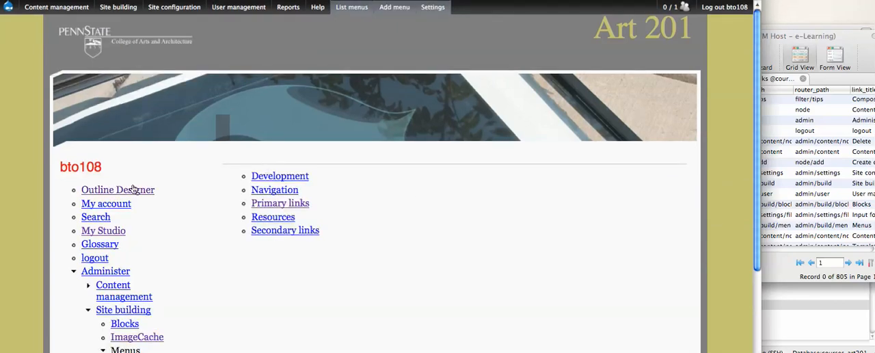
mouse_move(273, 202)
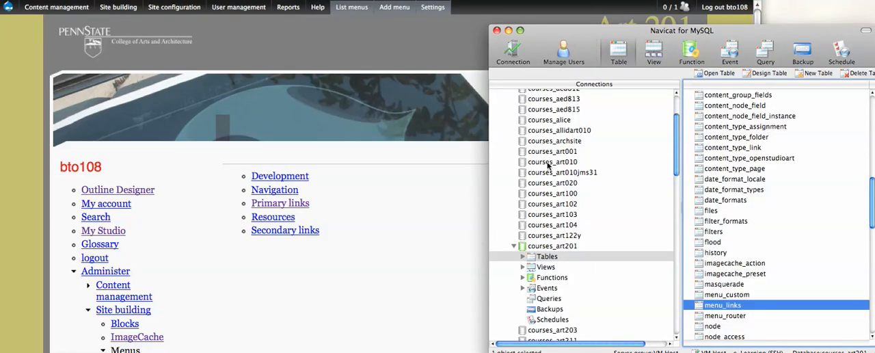
mouse_move(751, 164)
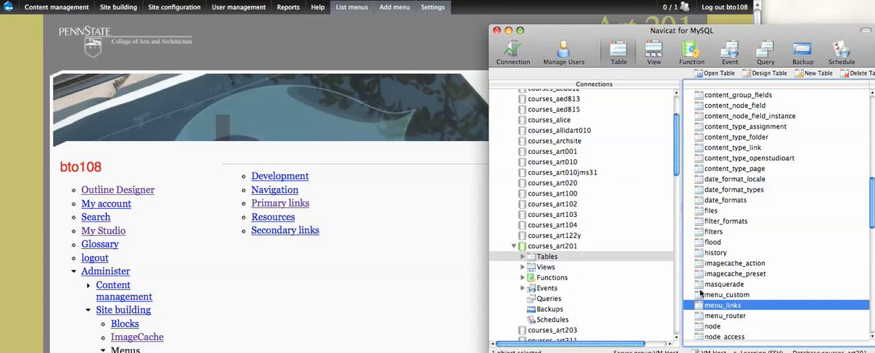
Step: View the rows of the menu_links table, including book-toc-613 and navigation entries
double_click(721, 305)
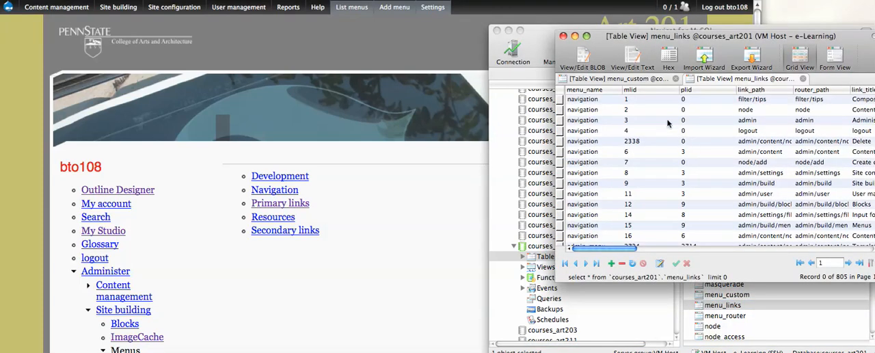
mouse_move(585, 106)
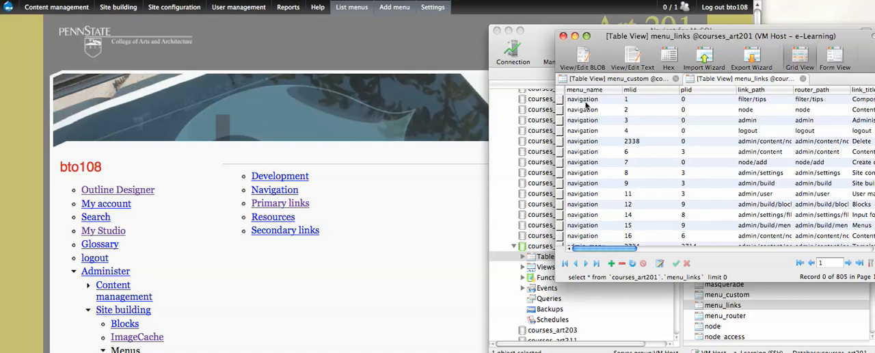
mouse_move(642, 110)
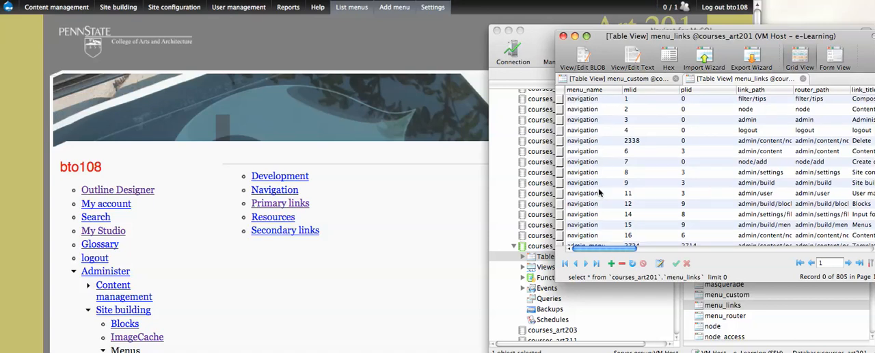
scroll(down, 3)
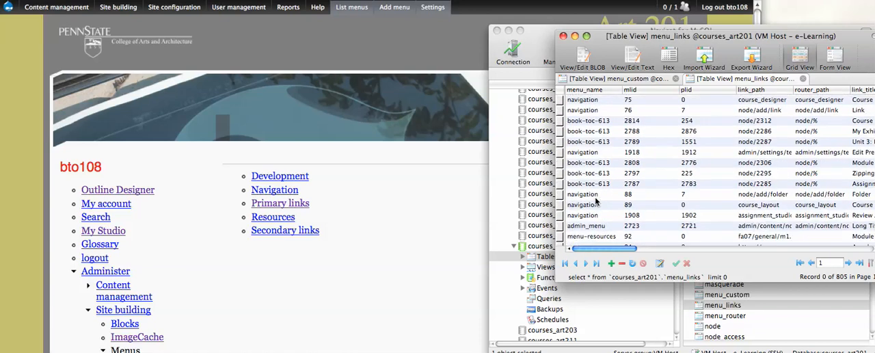
scroll(down, 3)
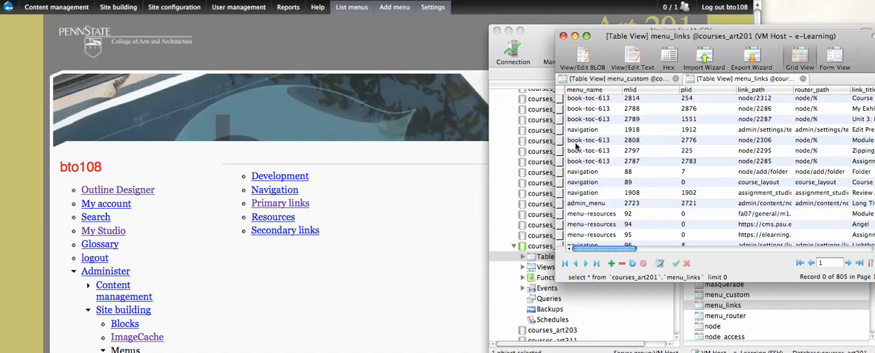
mouse_move(577, 147)
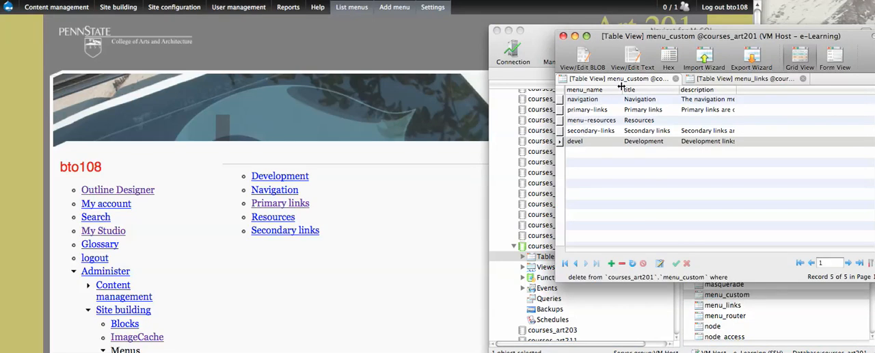
mouse_move(648, 103)
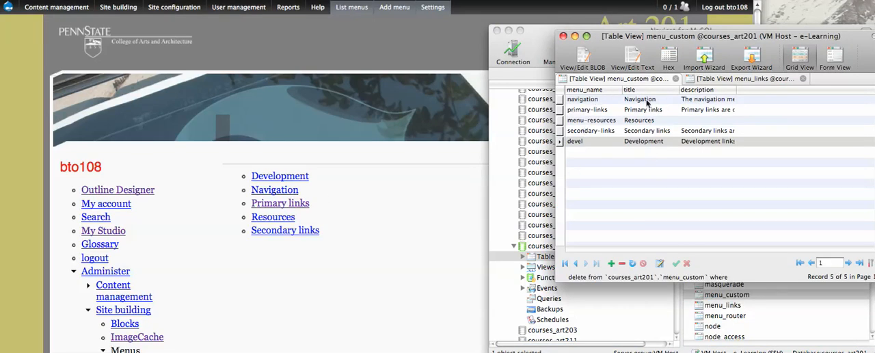
mouse_move(645, 145)
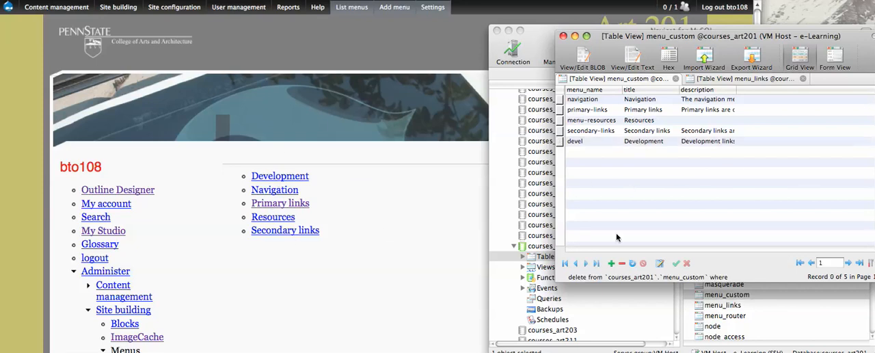
Step: Append a new empty record below the five menus in menu_custom
click(609, 263)
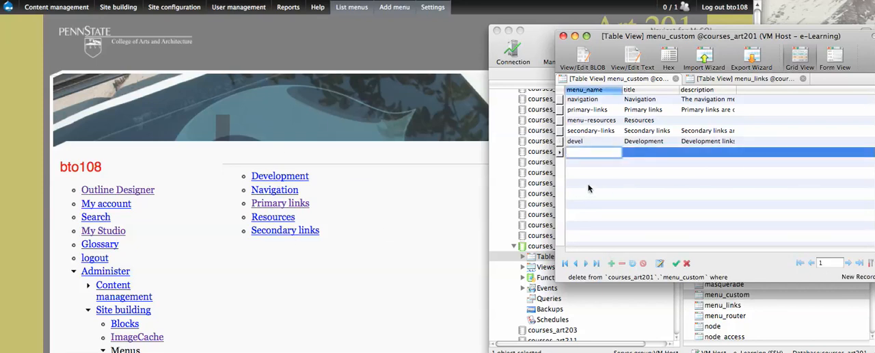
Step: Save a menu_custom record named book-toc-613, titled Course Outline, with description Course
text(book-toc-613)
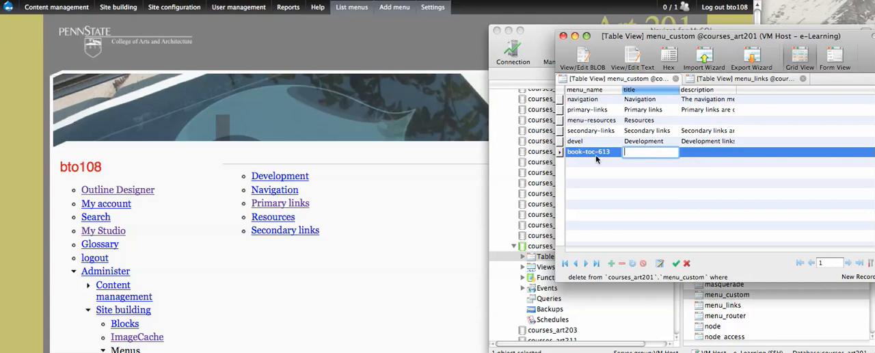
mouse_move(696, 172)
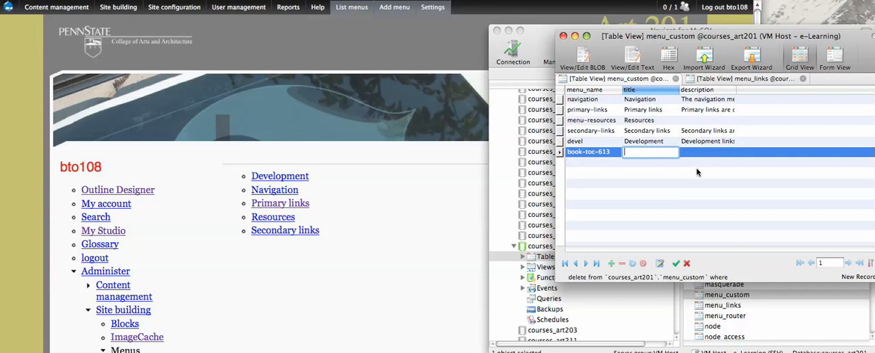
text(C)
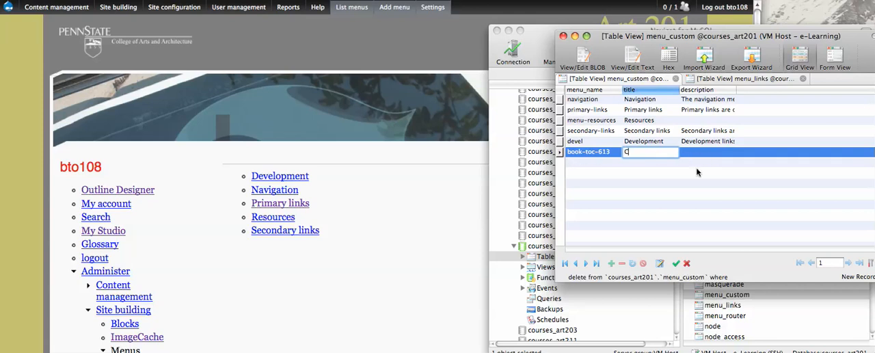
text(Course Outline)
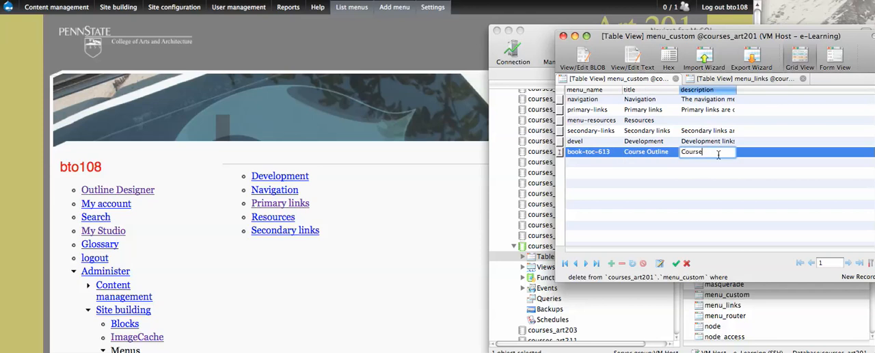
click(675, 262)
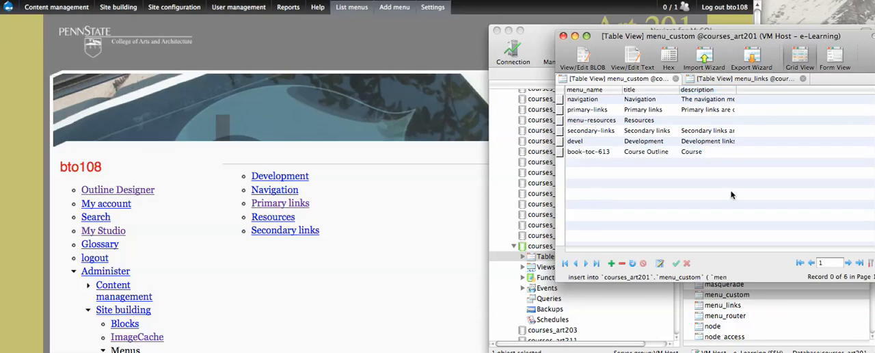
mouse_move(623, 161)
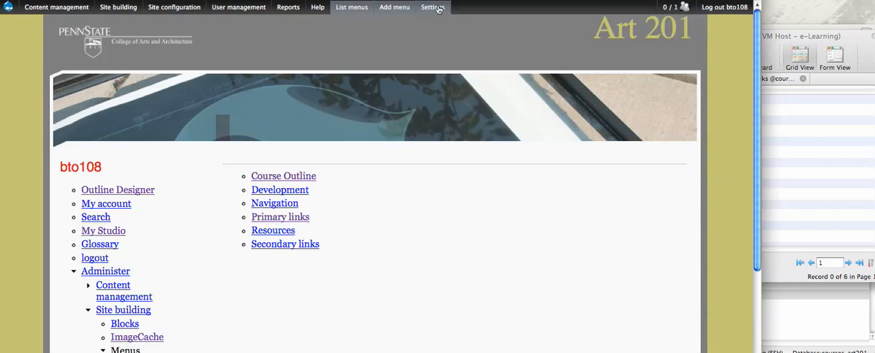
click(432, 7)
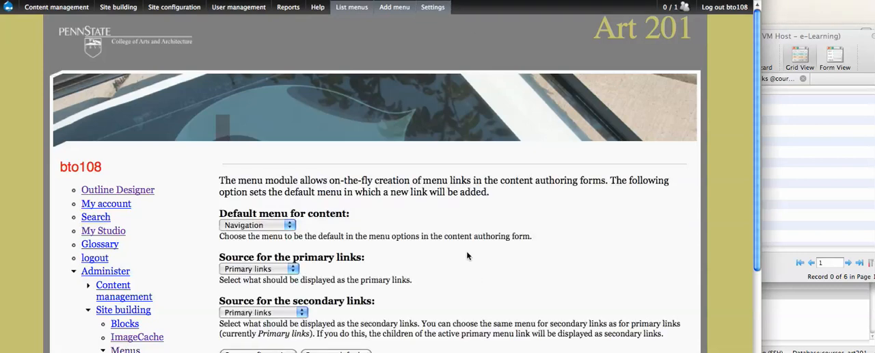
mouse_move(216, 222)
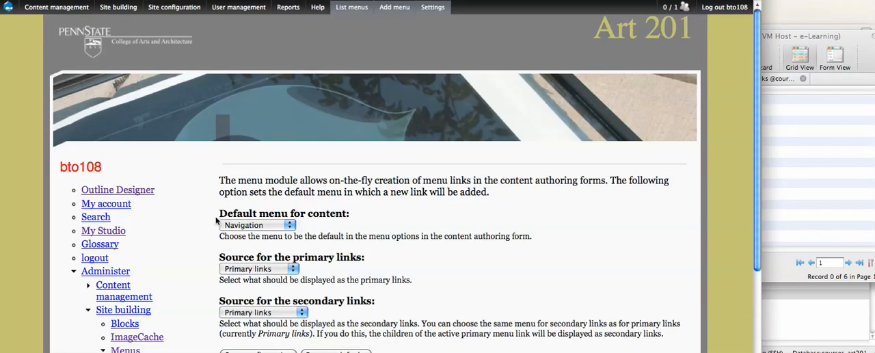
Step: Choose Course Outline as the source for the primary links and the secondary links
click(257, 224)
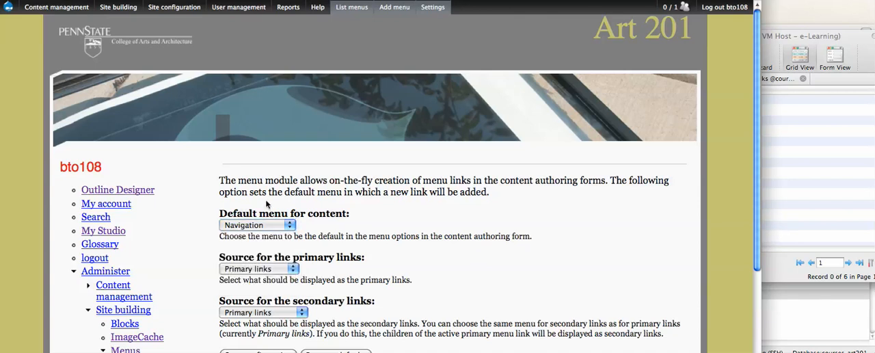
mouse_move(246, 280)
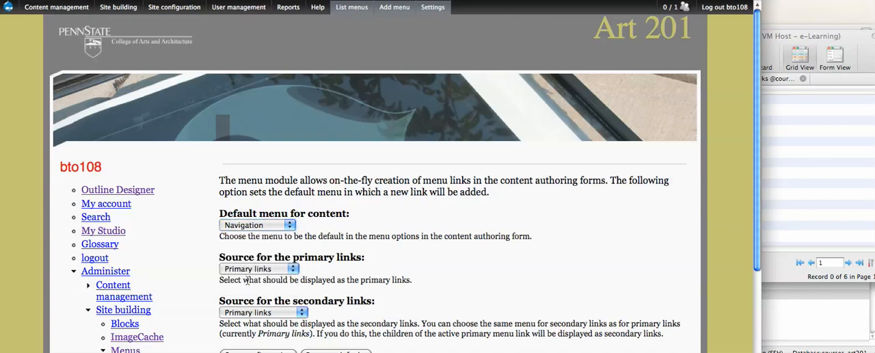
click(259, 268)
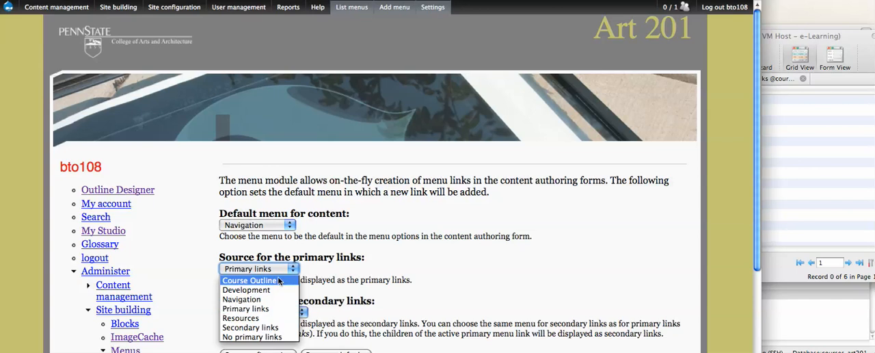
click(248, 280)
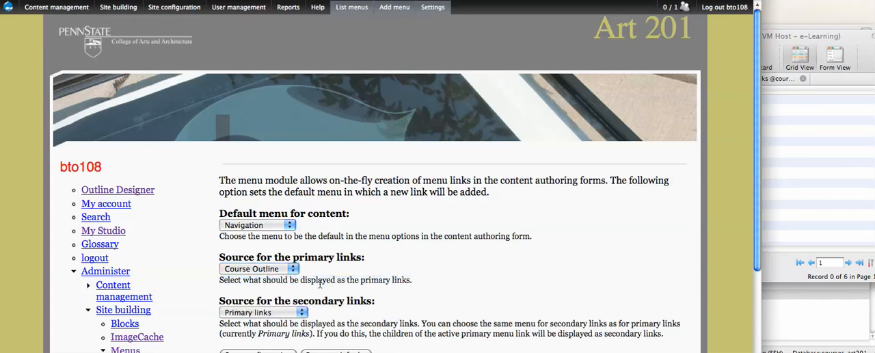
click(262, 311)
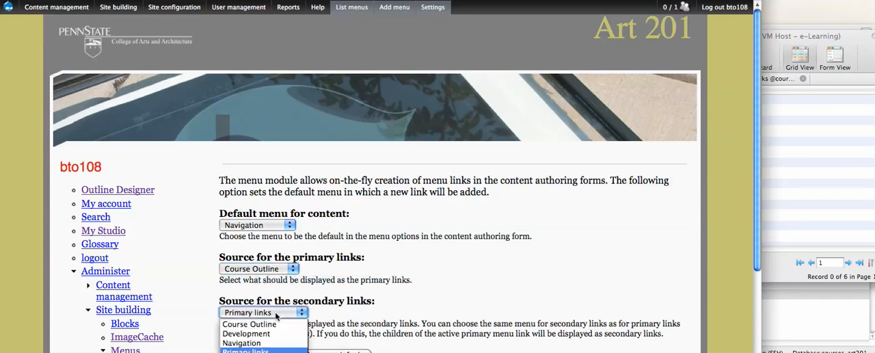
click(249, 323)
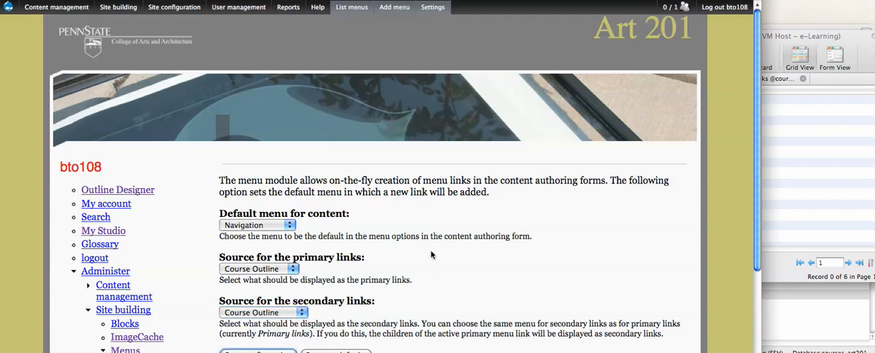
mouse_move(422, 255)
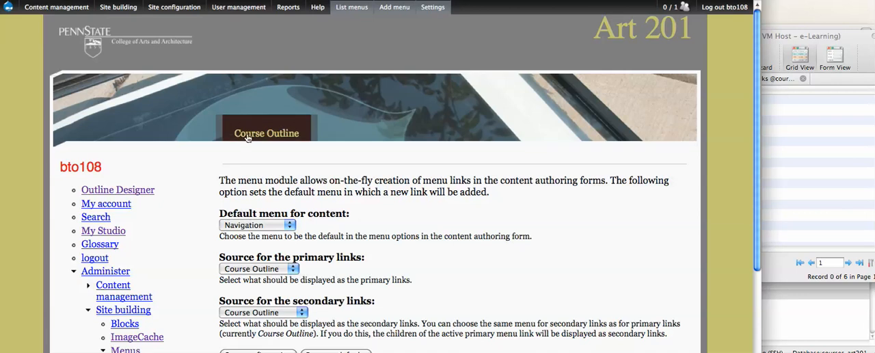
mouse_move(266, 143)
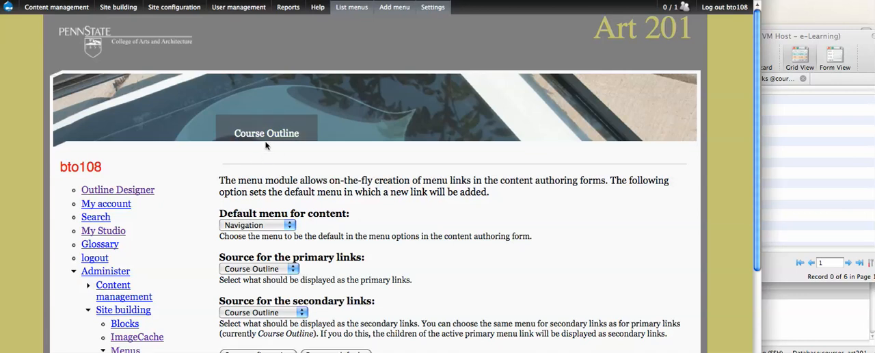
mouse_move(307, 158)
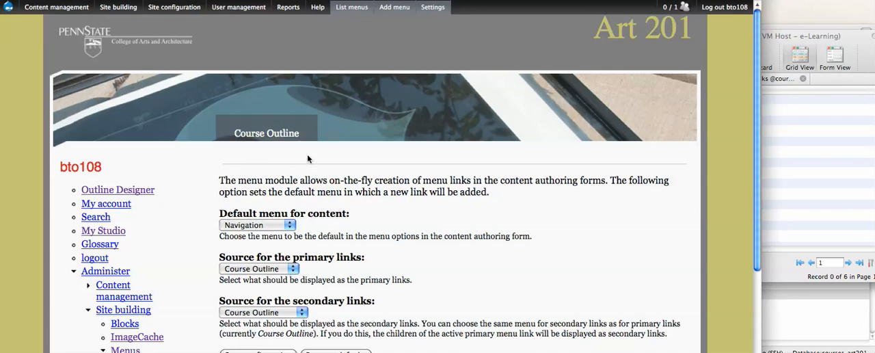
mouse_move(345, 179)
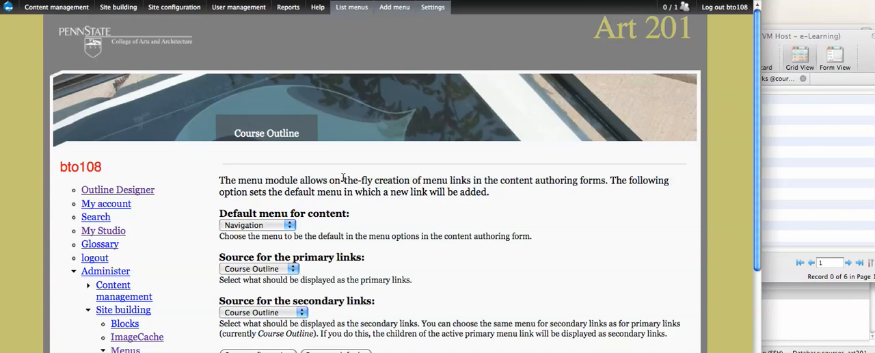
mouse_move(211, 115)
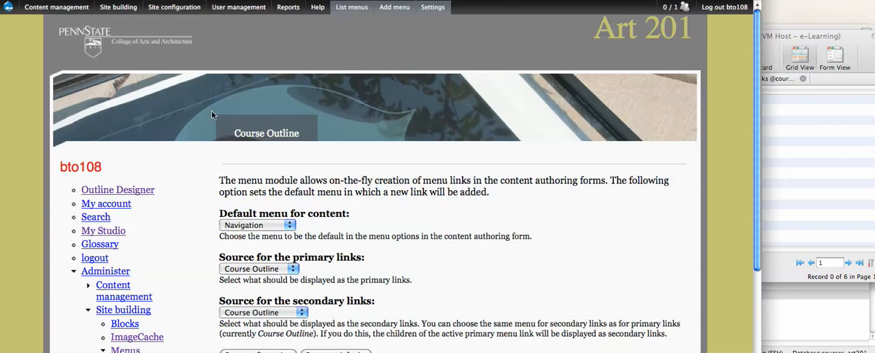
mouse_move(266, 133)
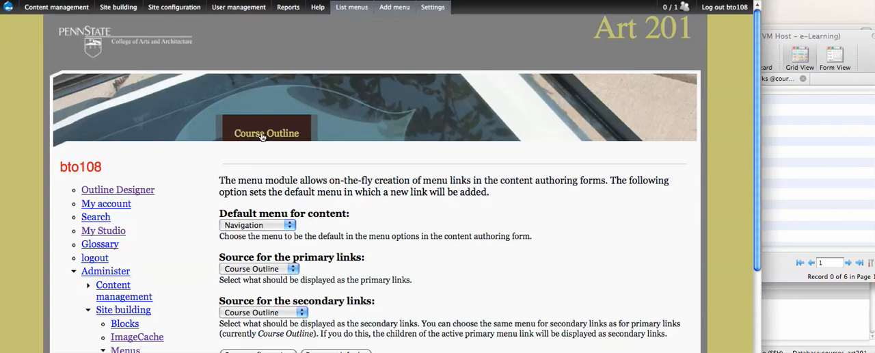
mouse_move(367, 12)
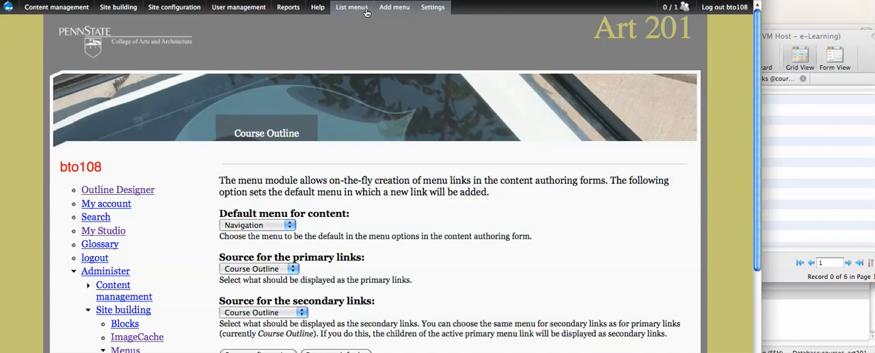
mouse_move(341, 52)
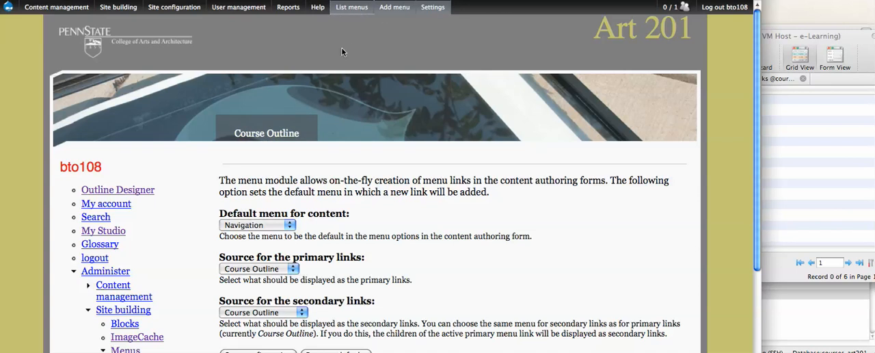
Step: View the Course Outline menu's items, including Syllabus and Course Content
click(351, 8)
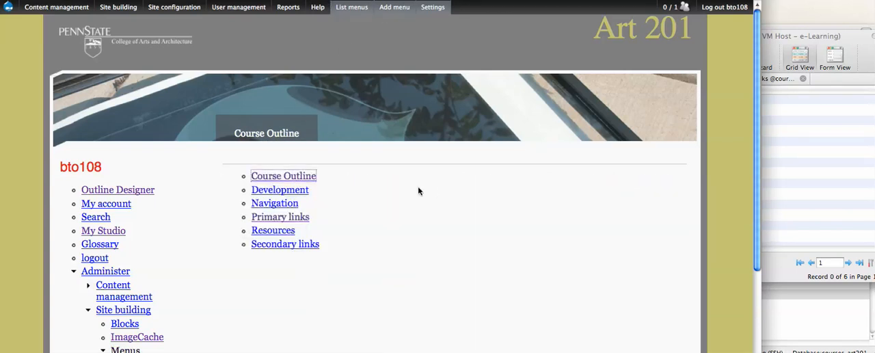
mouse_move(417, 189)
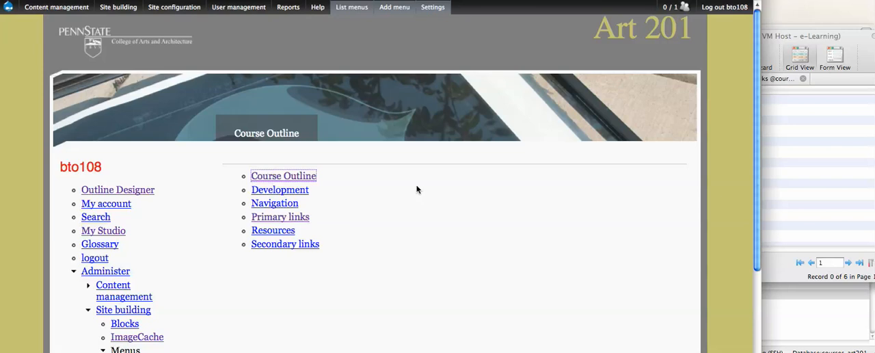
click(283, 175)
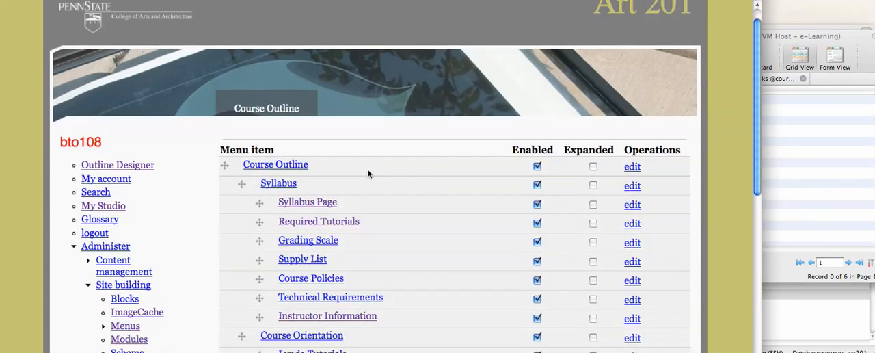
scroll(down, 3)
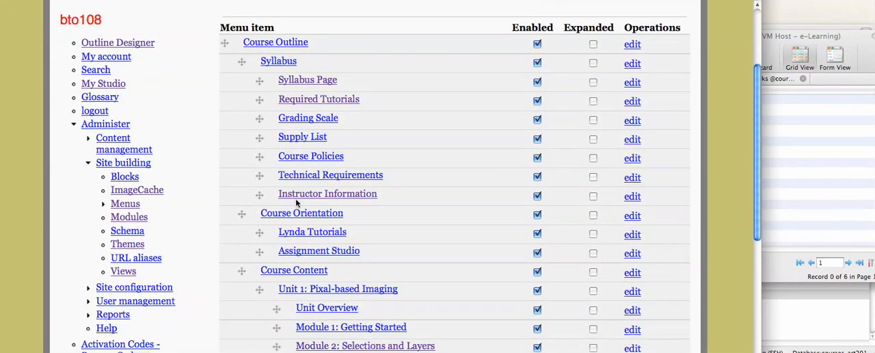
scroll(down, 3)
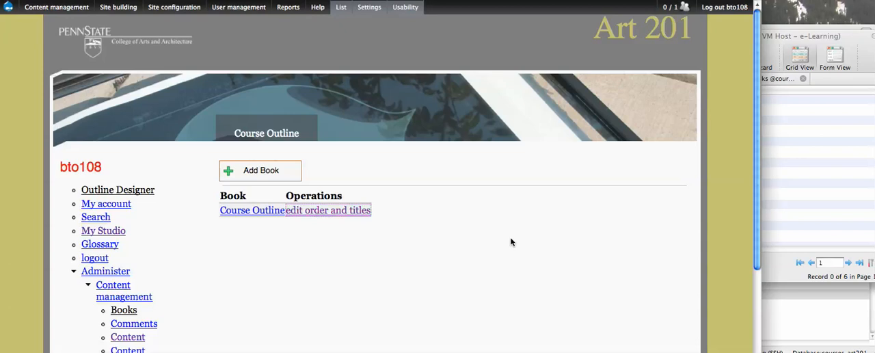
mouse_move(494, 244)
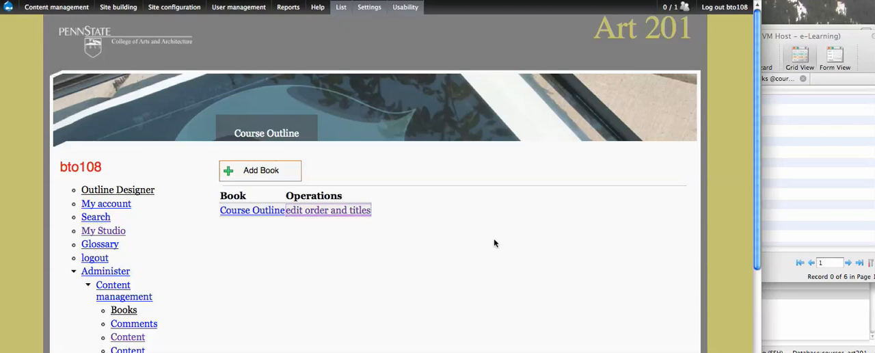
mouse_move(456, 238)
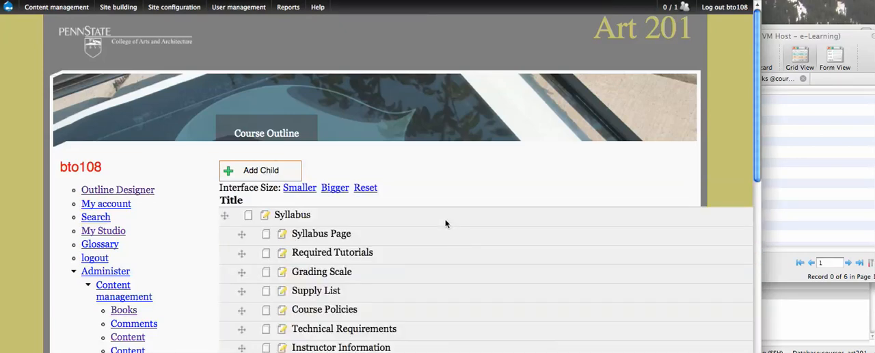
Step: Look over the Course Outline book's page order, then head back to Site building
scroll(down, 3)
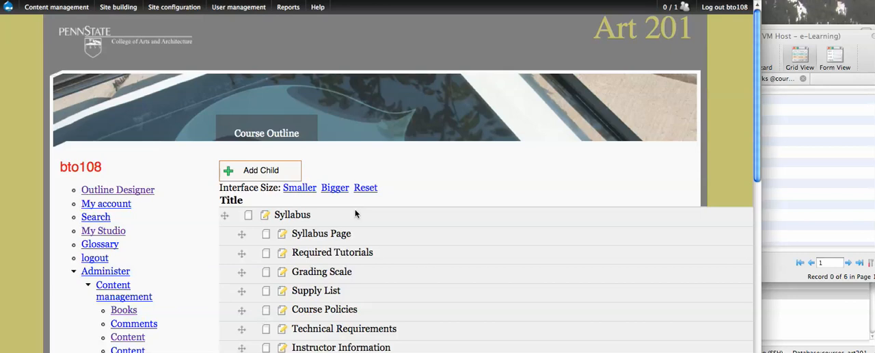
click(118, 7)
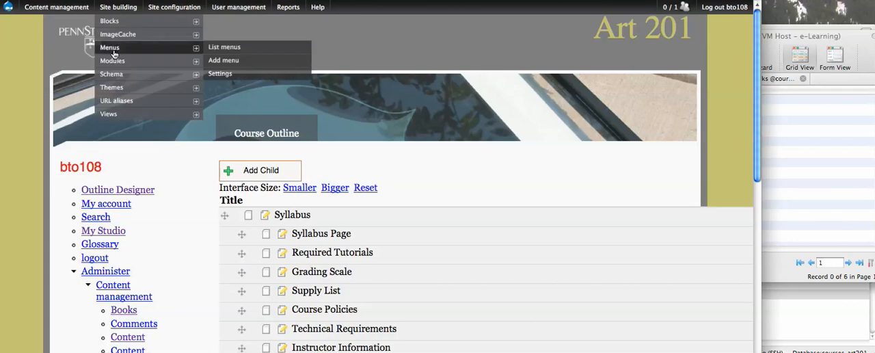
mouse_move(408, 117)
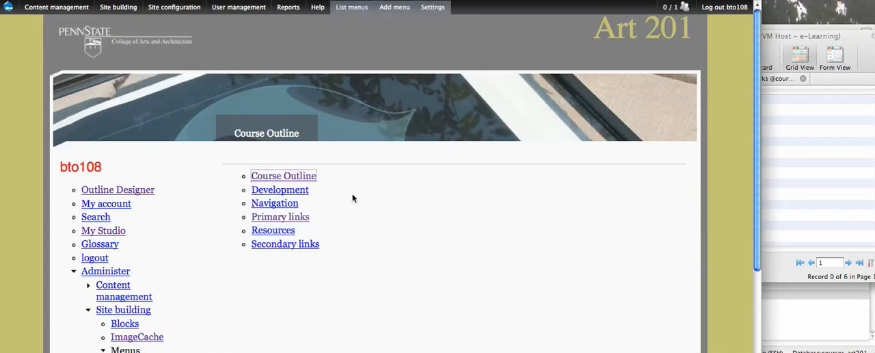
mouse_move(336, 187)
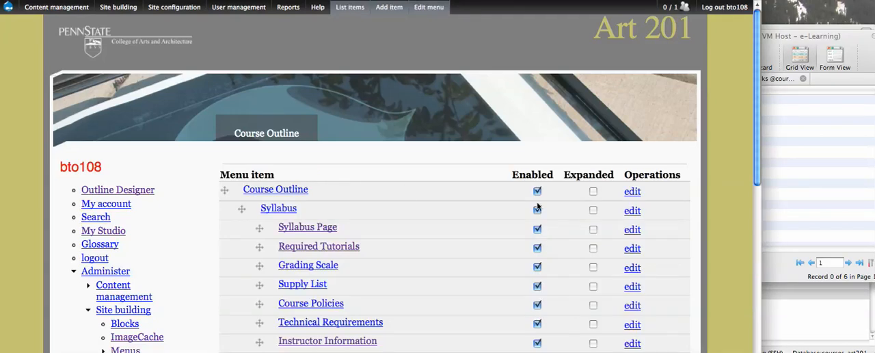
mouse_move(541, 280)
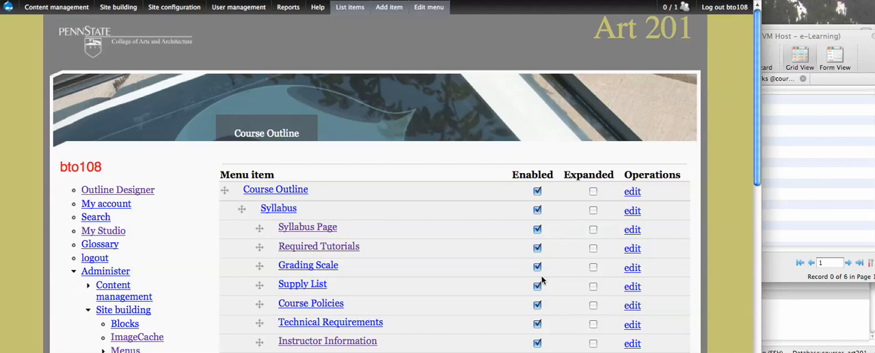
mouse_move(531, 279)
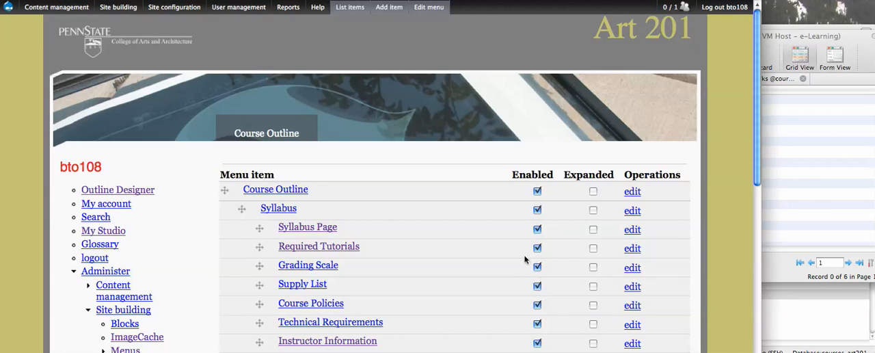
Step: Scroll down the Course Outline menu's item list showing Syllabus and its child pages
scroll(down, 3)
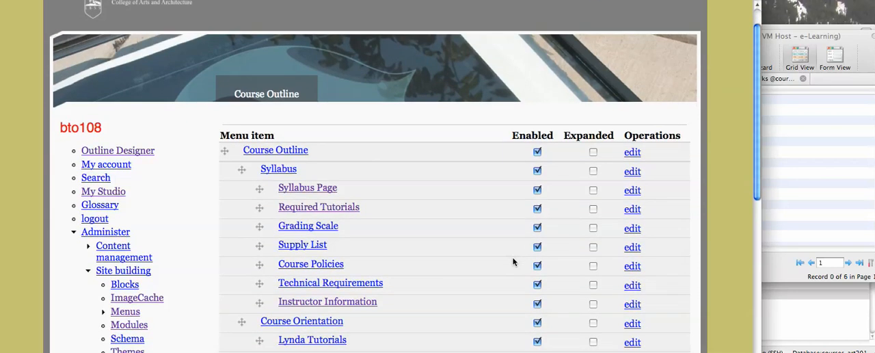
Step: Untick the Enabled boxes for Syllabus's child pages, from Syllabus Page to Instructor Information
click(537, 246)
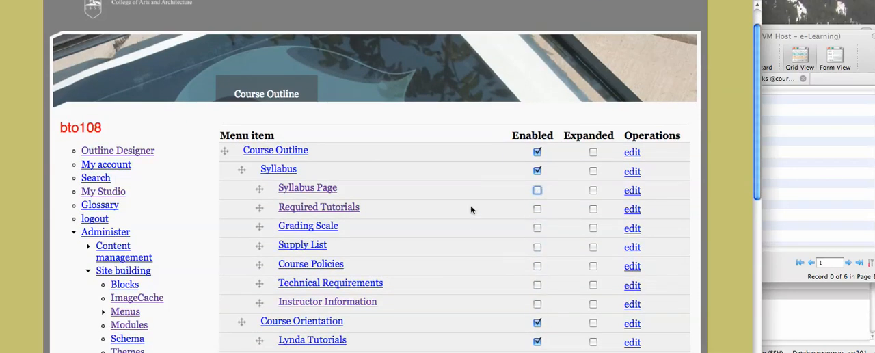
mouse_move(456, 276)
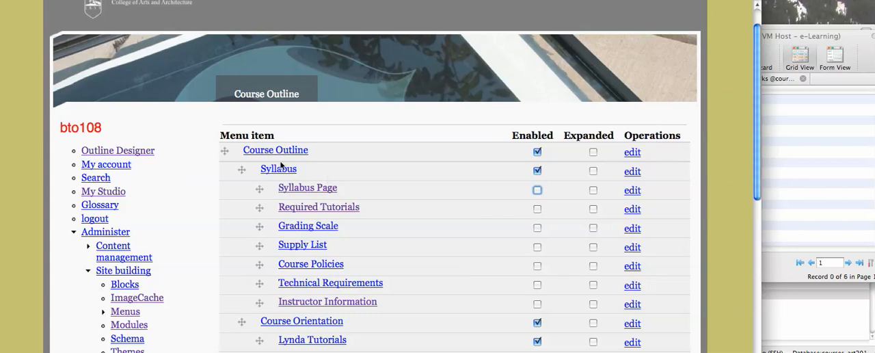
mouse_move(320, 189)
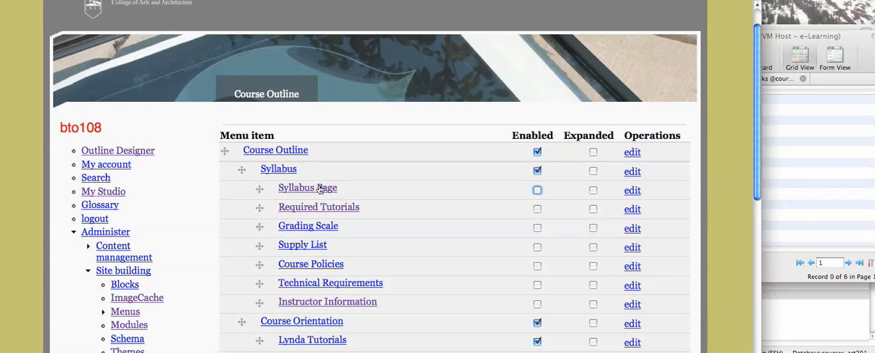
mouse_move(325, 195)
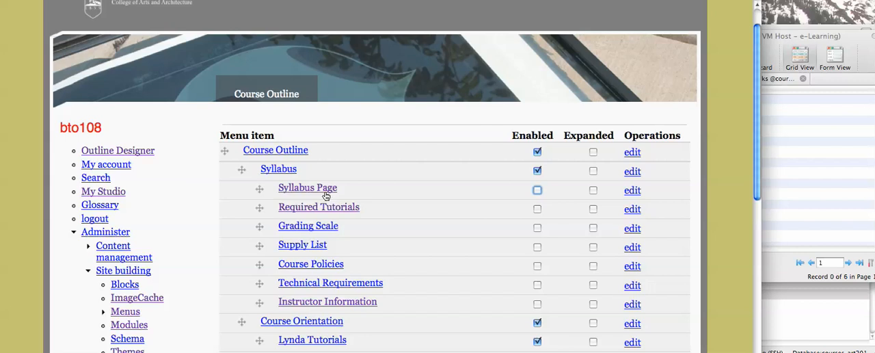
mouse_move(379, 250)
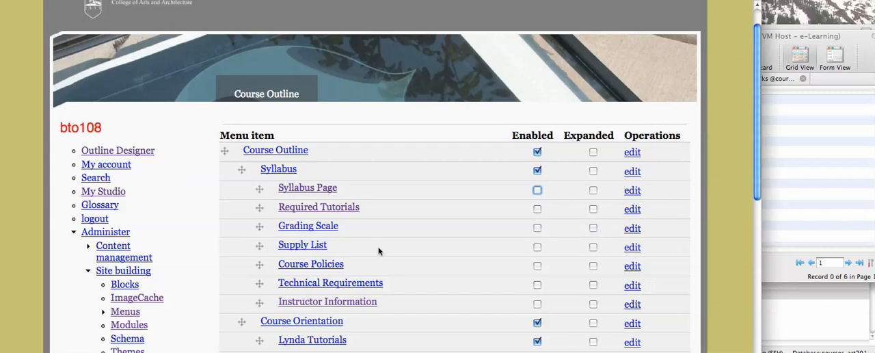